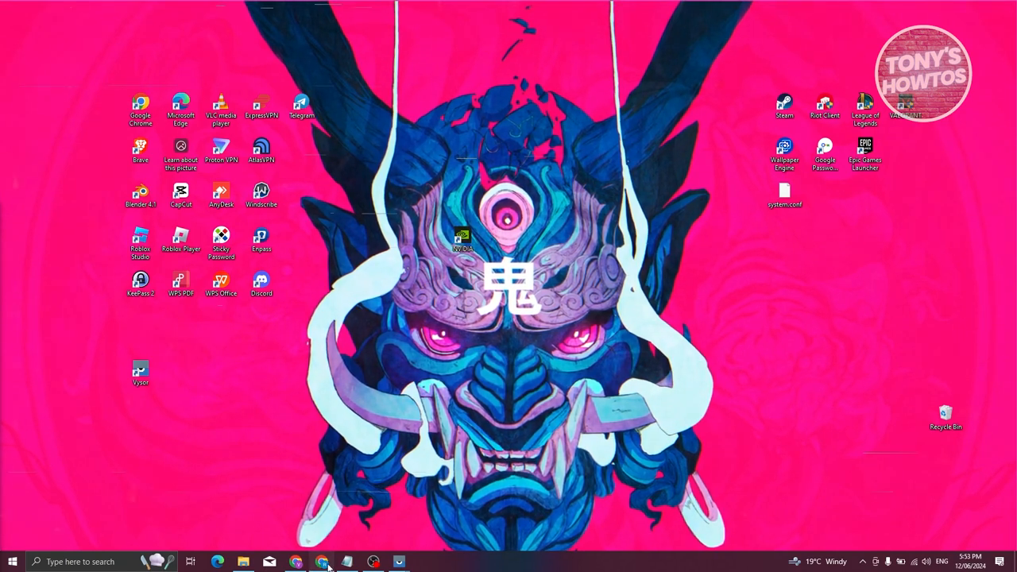
# - Launch Chrome and go to youtube.com
pyautogui.click(295, 563)
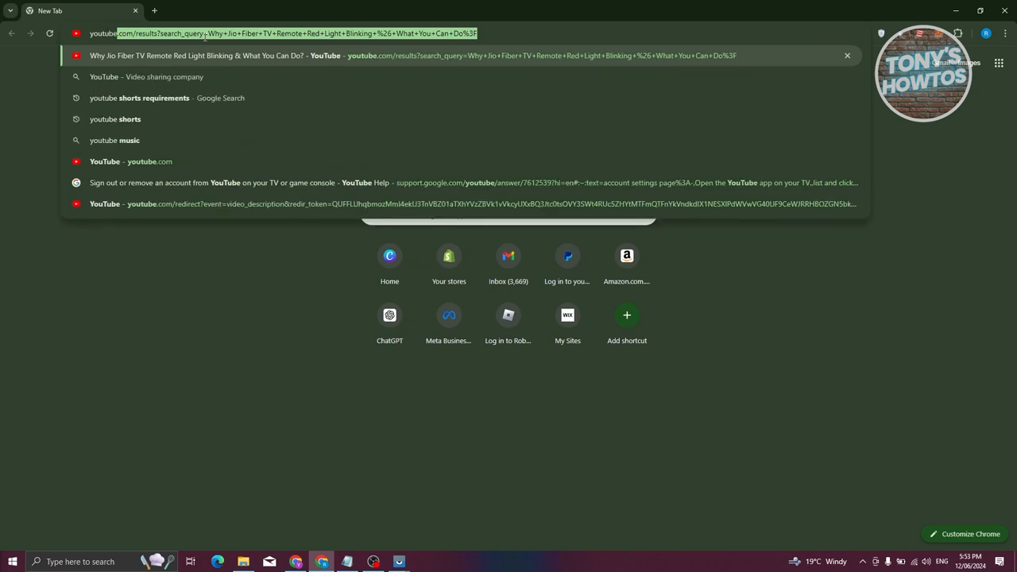
pyautogui.write('youtube.com')
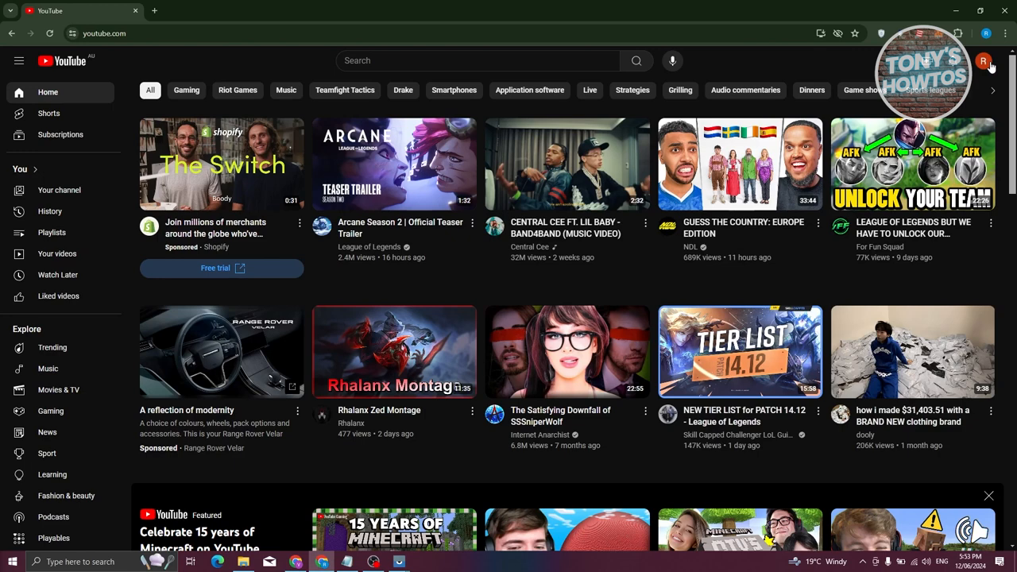
pyautogui.moveTo(647, 263)
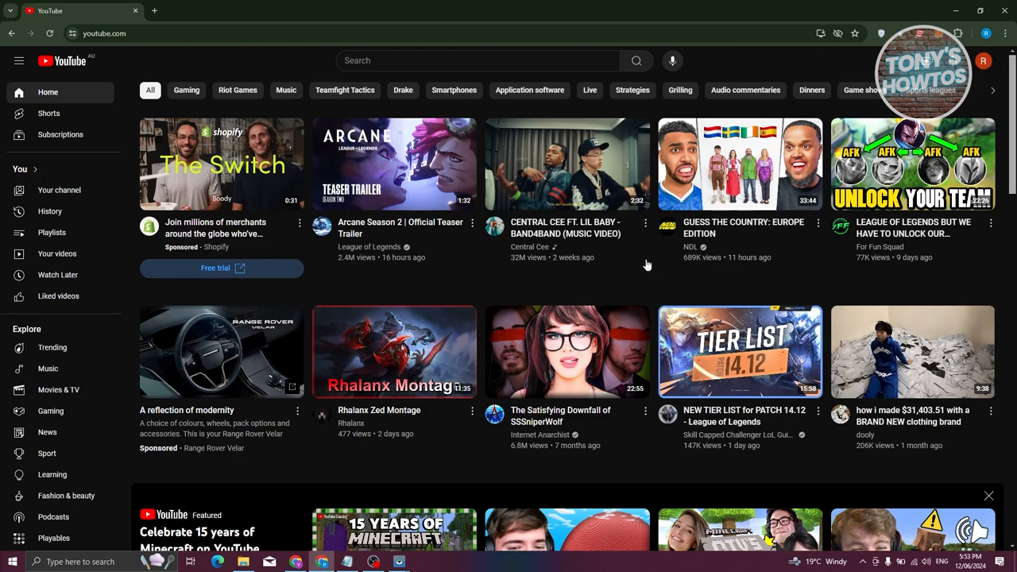
pyautogui.moveTo(522, 289)
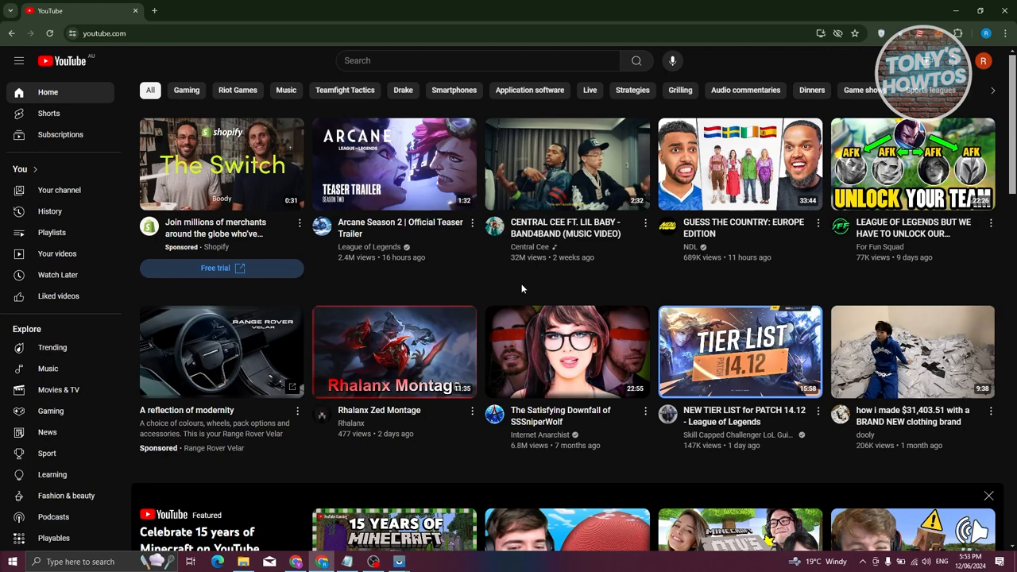
pyautogui.moveTo(988, 63)
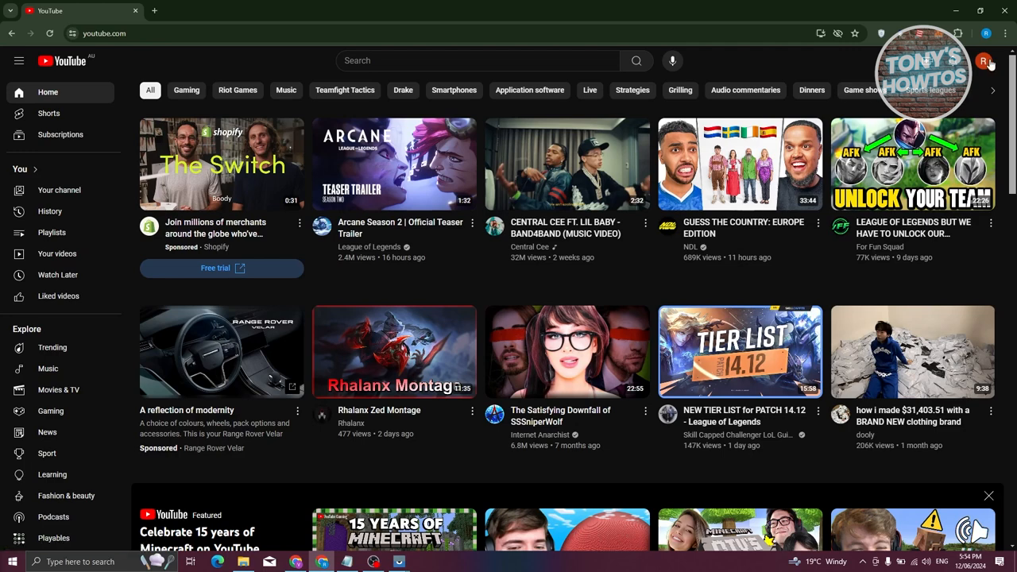
# - Show the YouTube account menu from the profile avatar
pyautogui.click(983, 61)
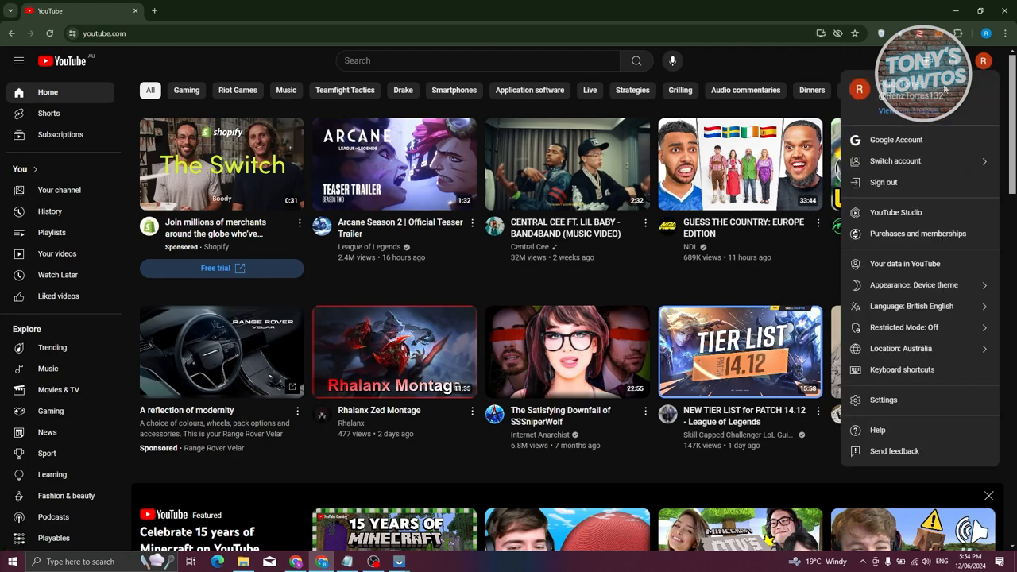
# - Enter YouTube Studio from the account menu, landing on the channel dashboard
pyautogui.click(896, 213)
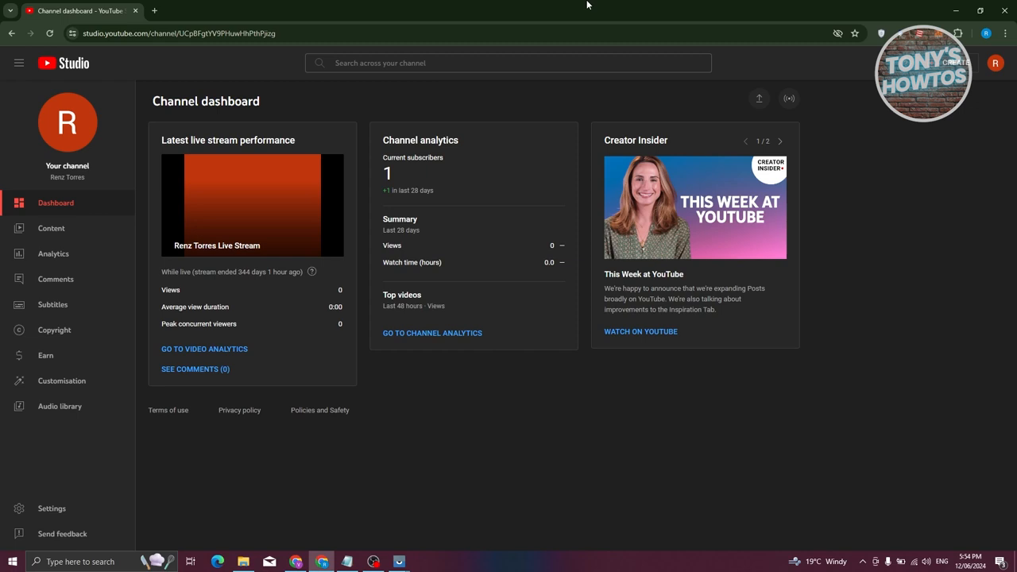
pyautogui.moveTo(477, 97)
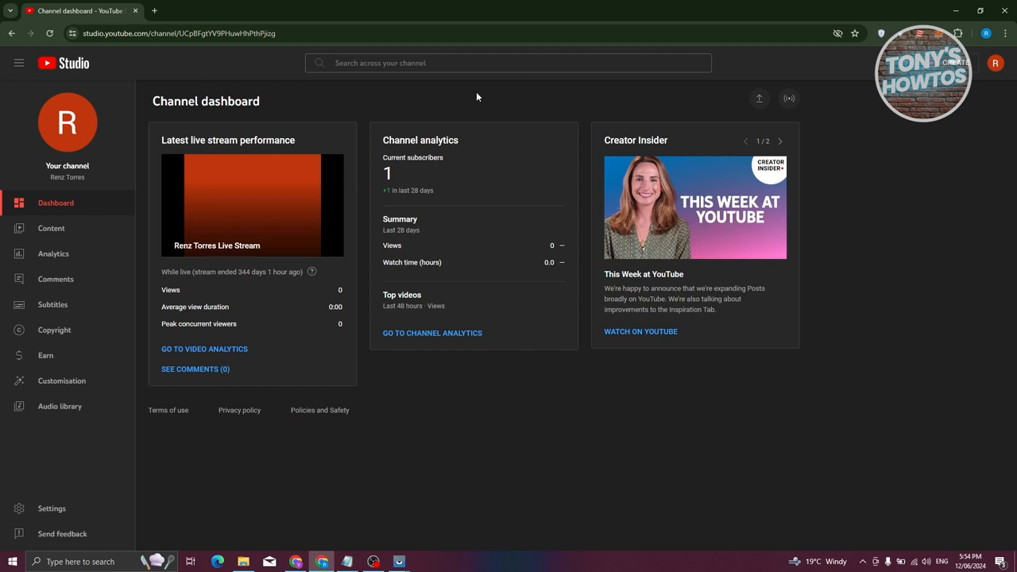
pyautogui.moveTo(55, 280)
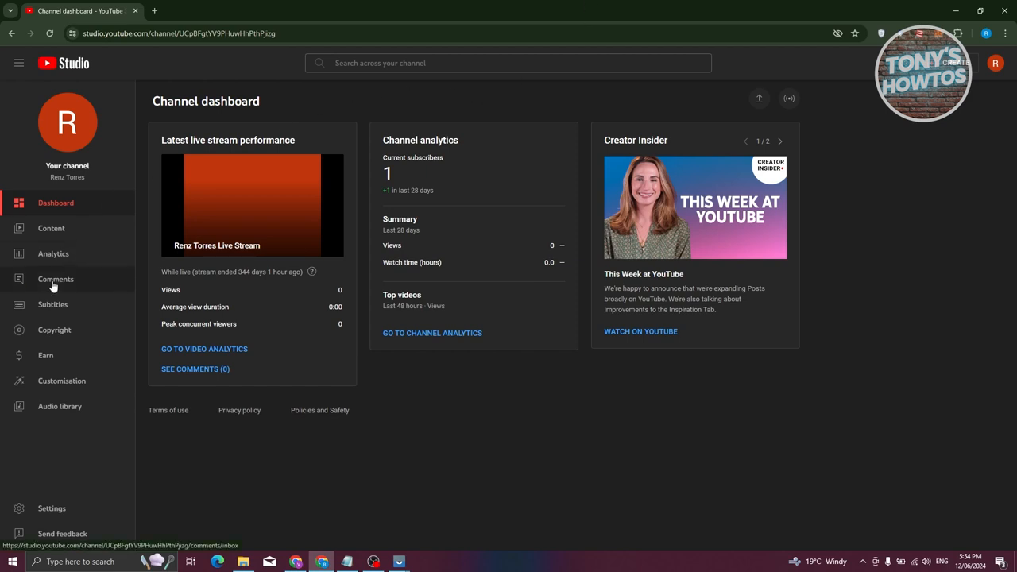
pyautogui.moveTo(101, 432)
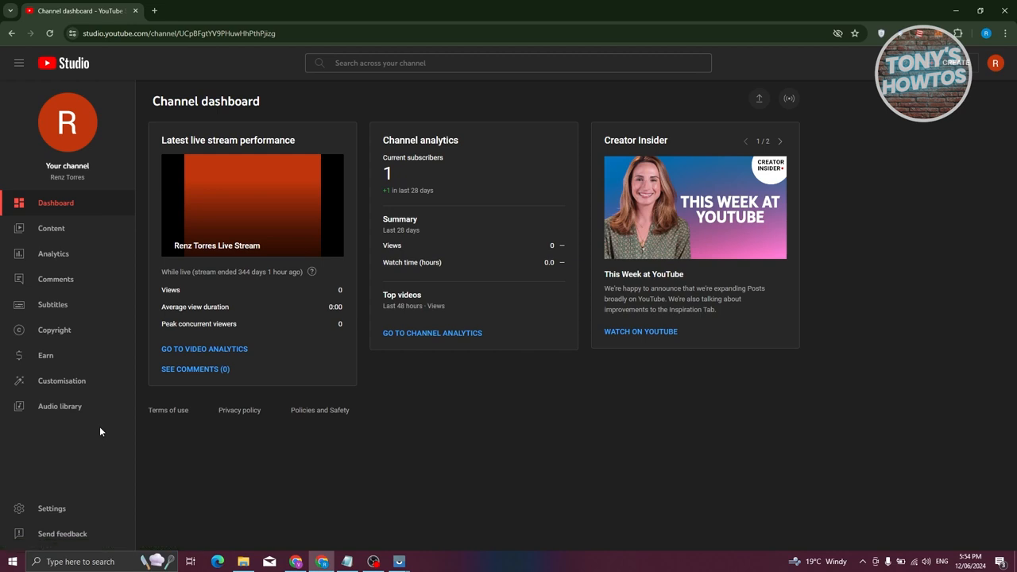
# - Go to the Audio library from the Studio sidebar
pyautogui.click(61, 407)
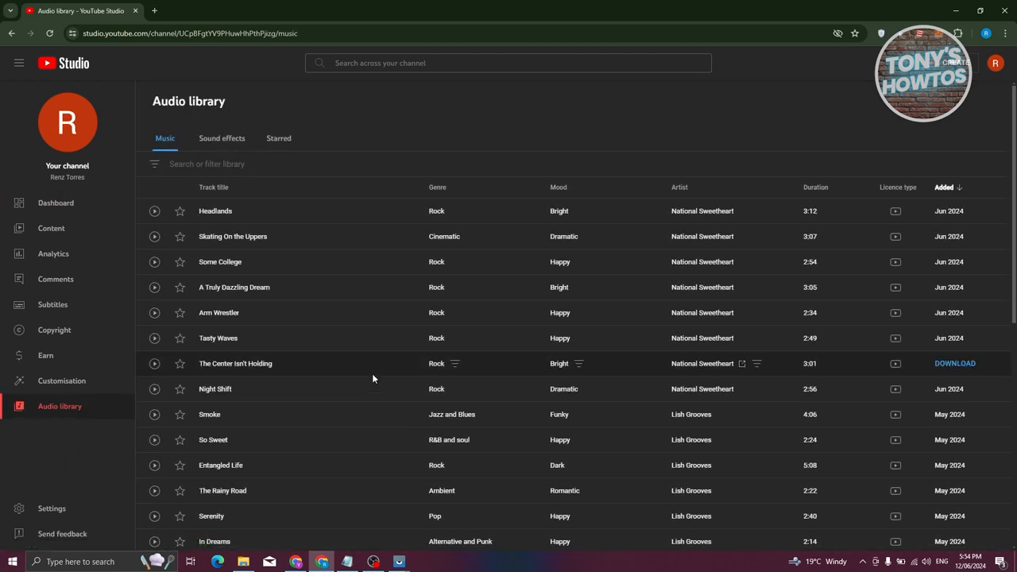
pyautogui.moveTo(254, 235)
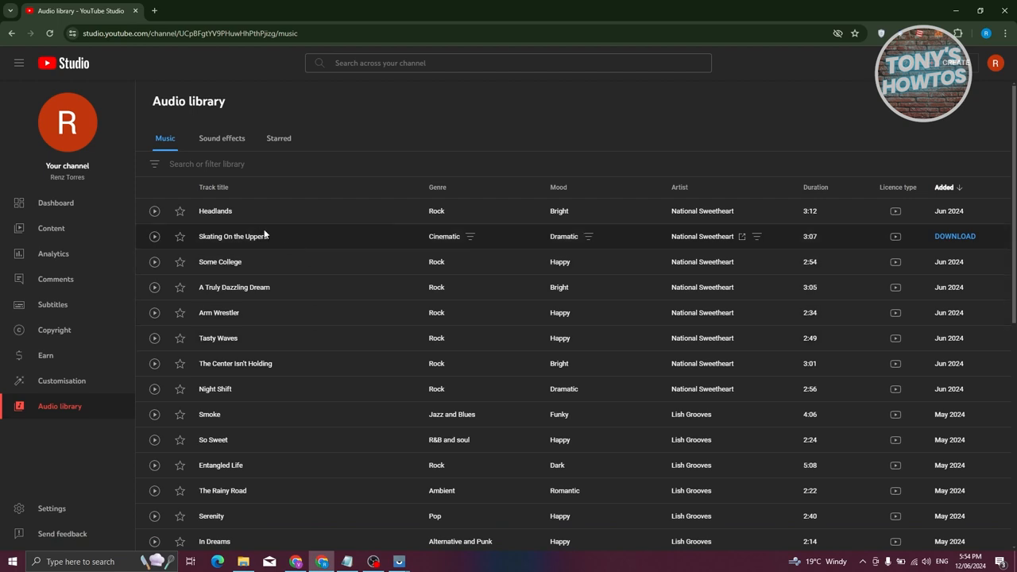
pyautogui.moveTo(270, 210)
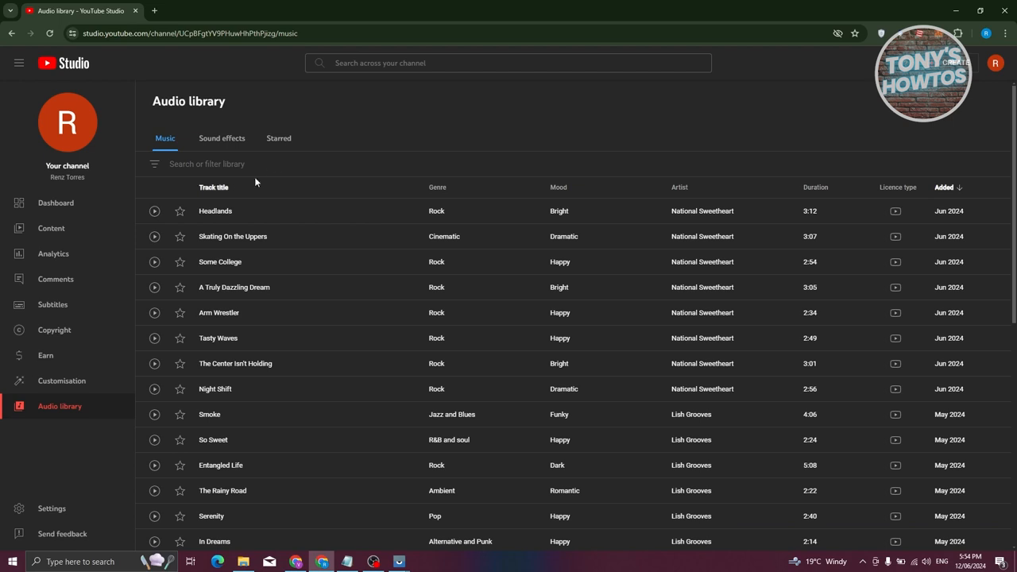
pyautogui.moveTo(288, 210)
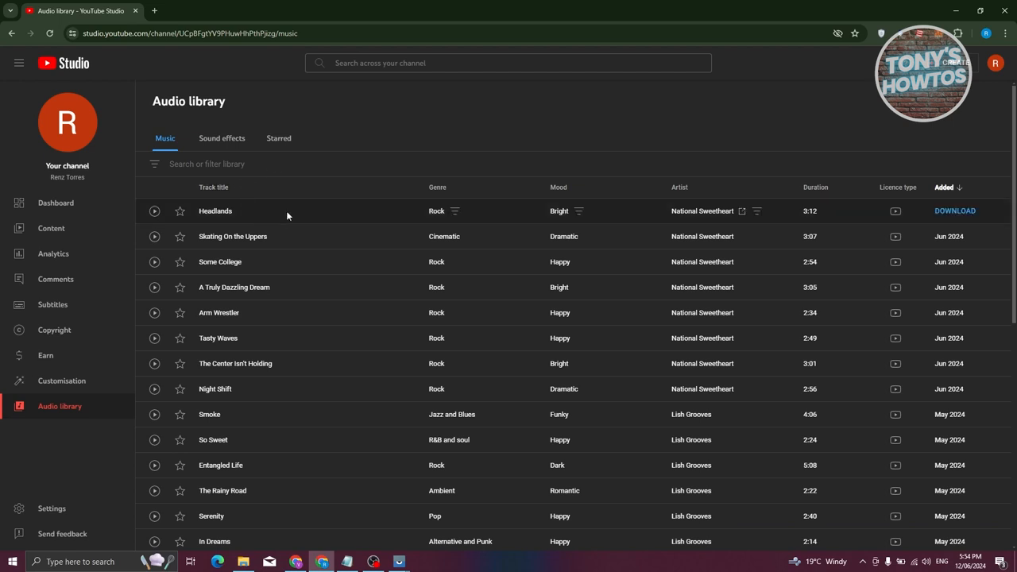
pyautogui.moveTo(336, 207)
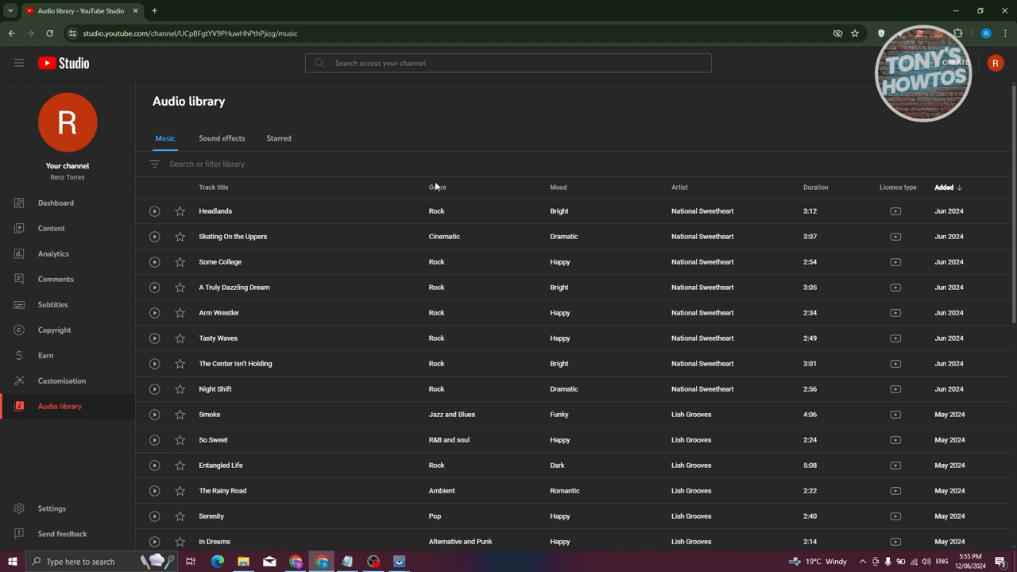
pyautogui.moveTo(676, 176)
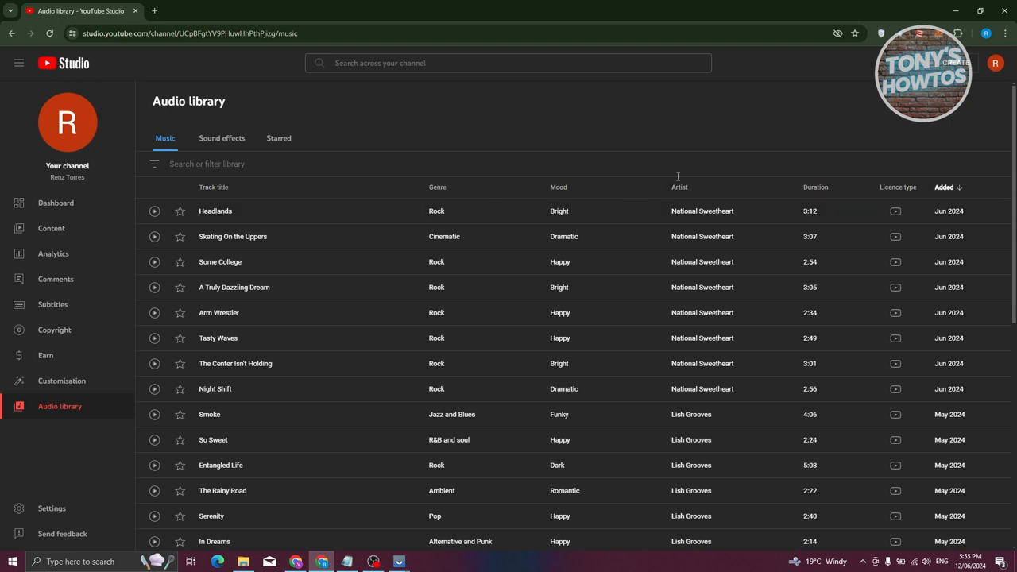
pyautogui.moveTo(850, 210)
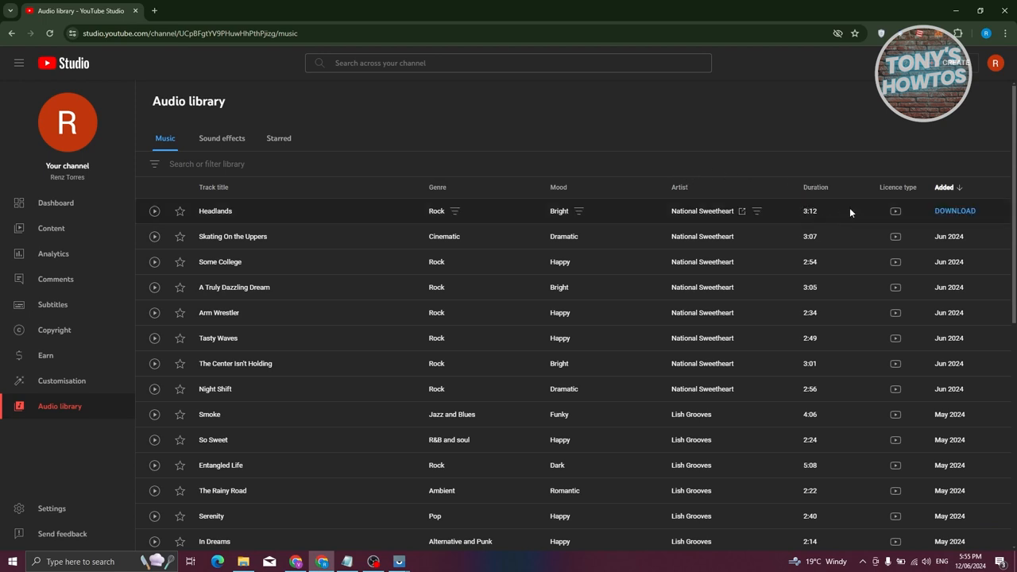
pyautogui.moveTo(896, 209)
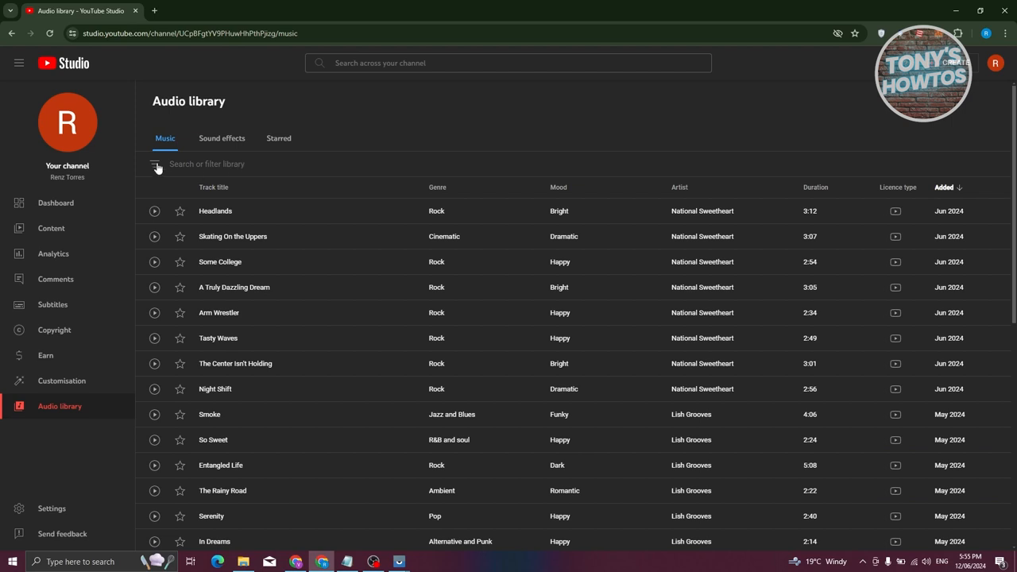
# - Filter the music list to attribution-not-required tracks in the Cinematic genre
pyautogui.click(156, 164)
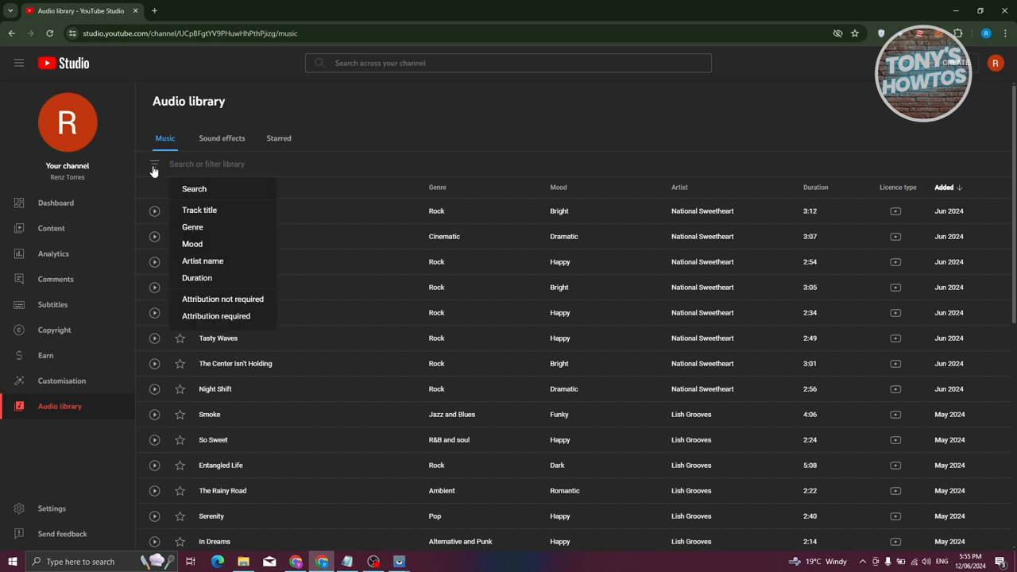
pyautogui.moveTo(201, 209)
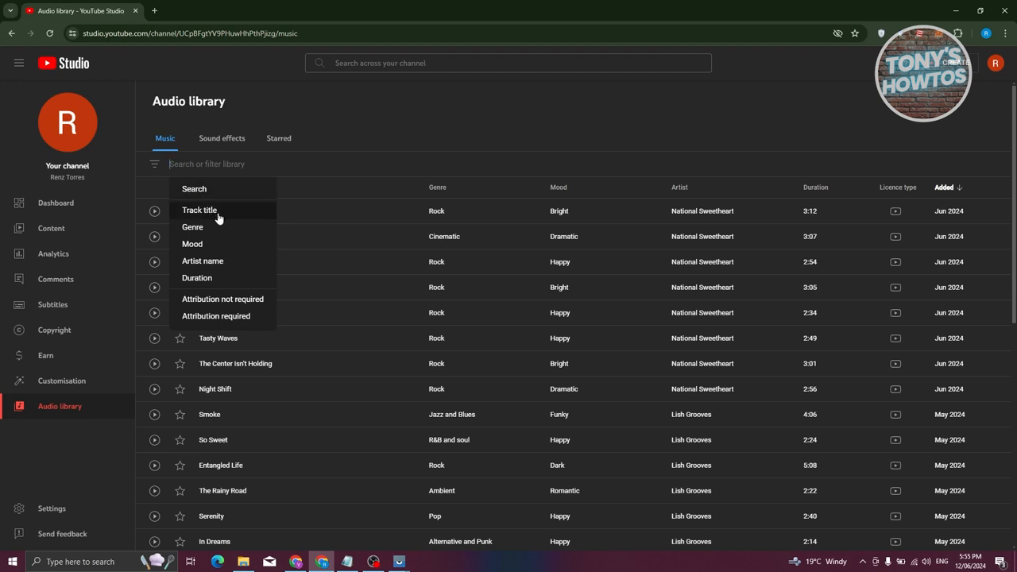
pyautogui.moveTo(222, 228)
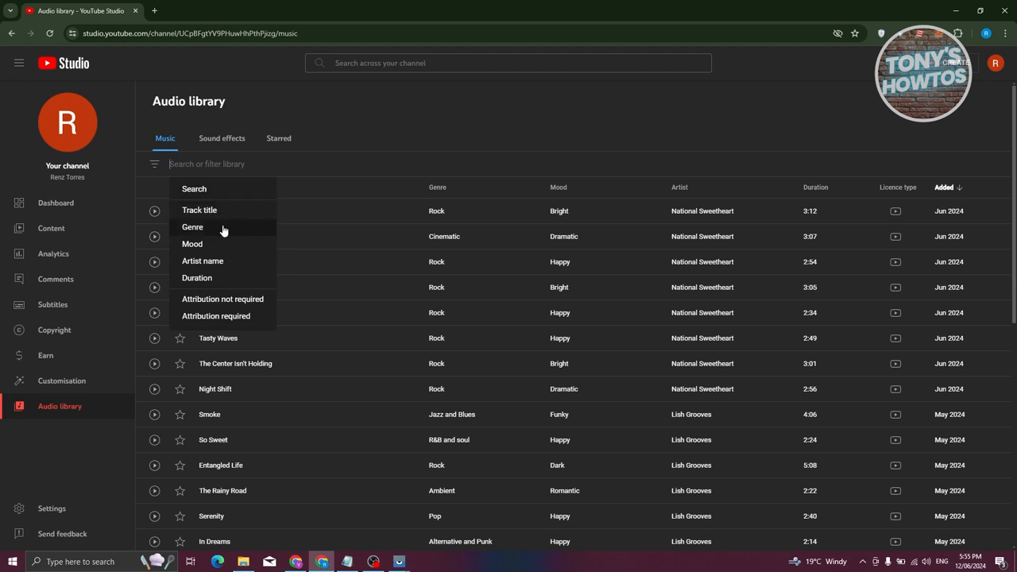
pyautogui.moveTo(225, 278)
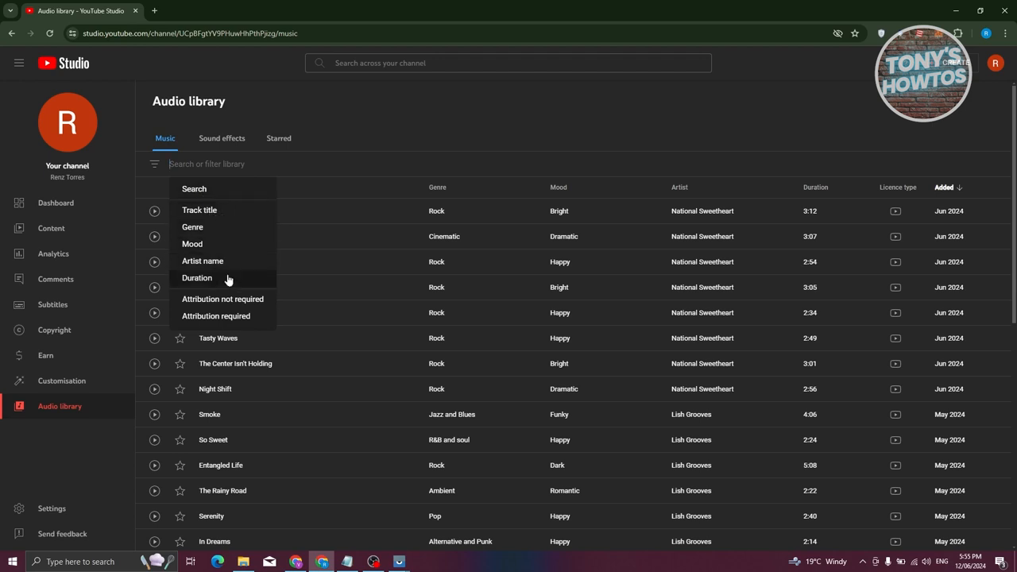
pyautogui.moveTo(223, 283)
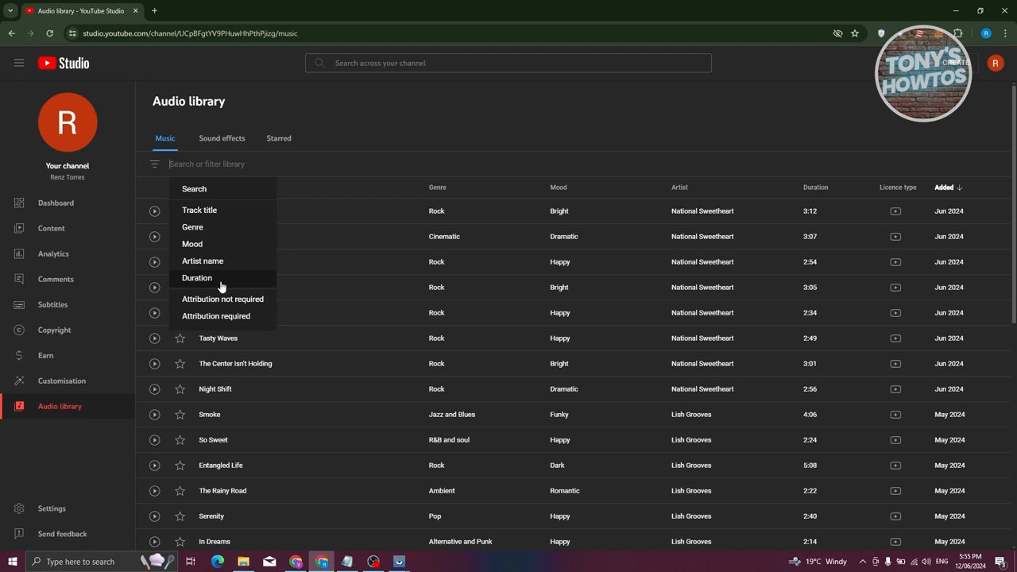
pyautogui.moveTo(216, 315)
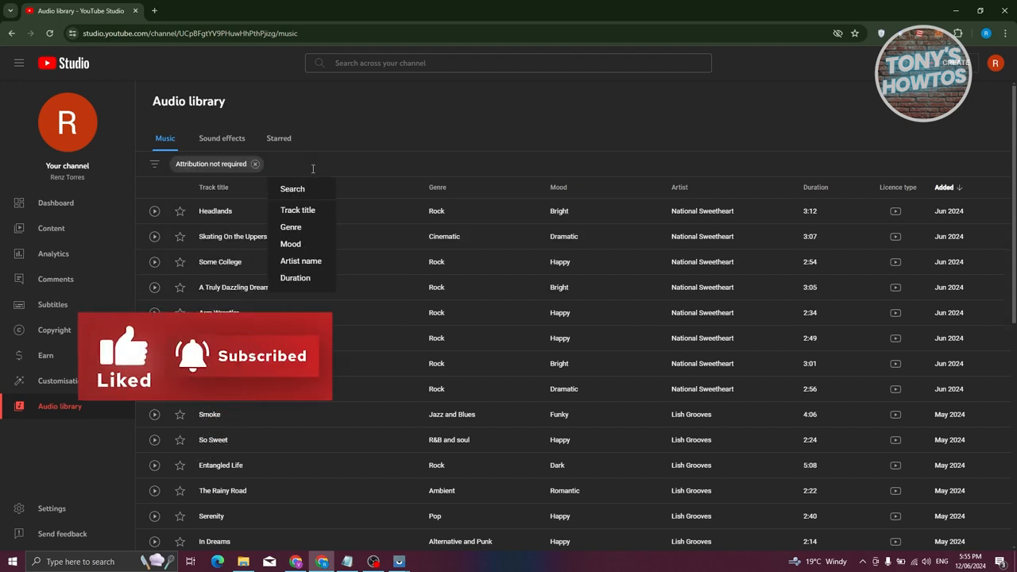
pyautogui.click(290, 226)
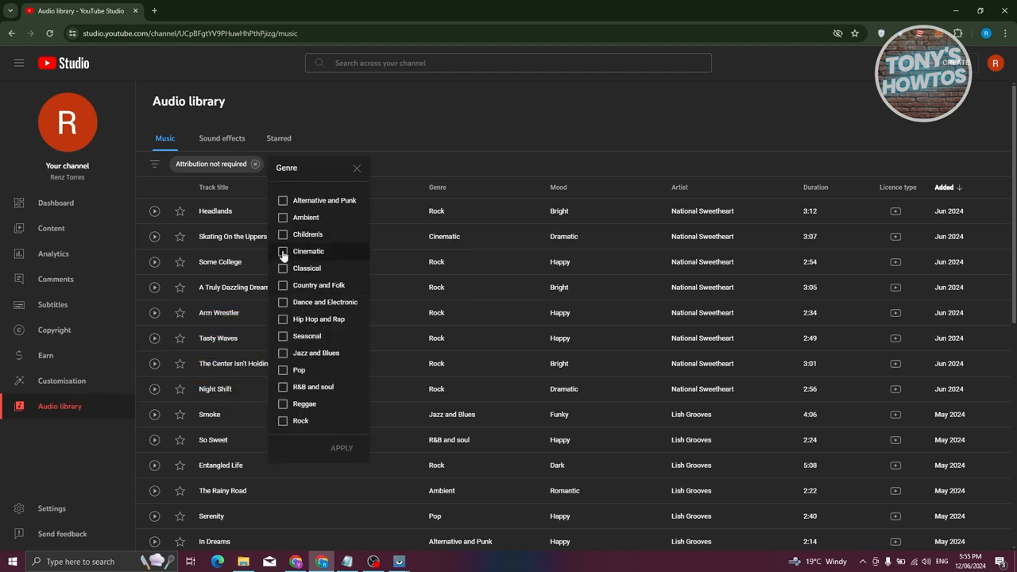
pyautogui.click(283, 251)
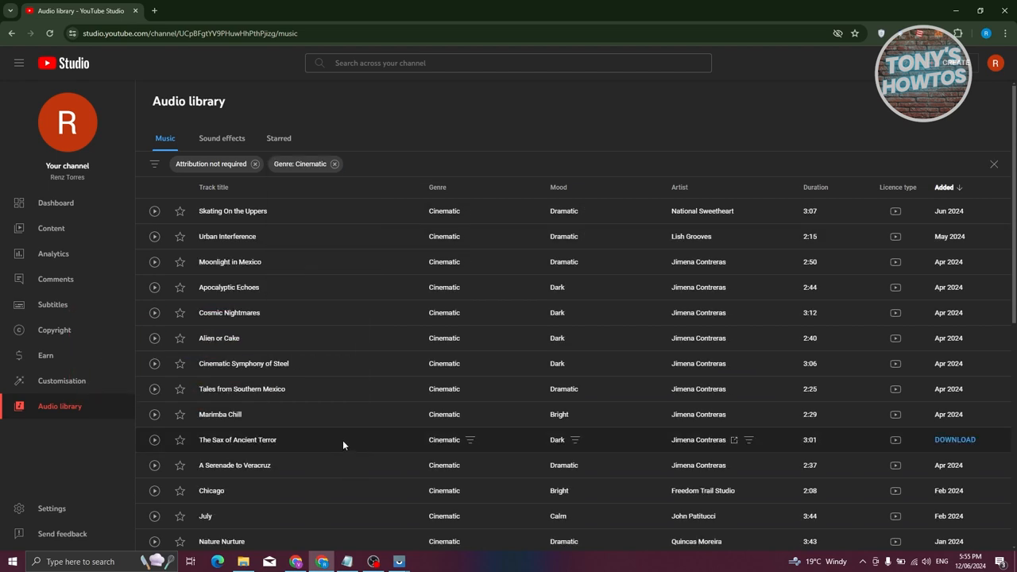
pyautogui.moveTo(366, 210)
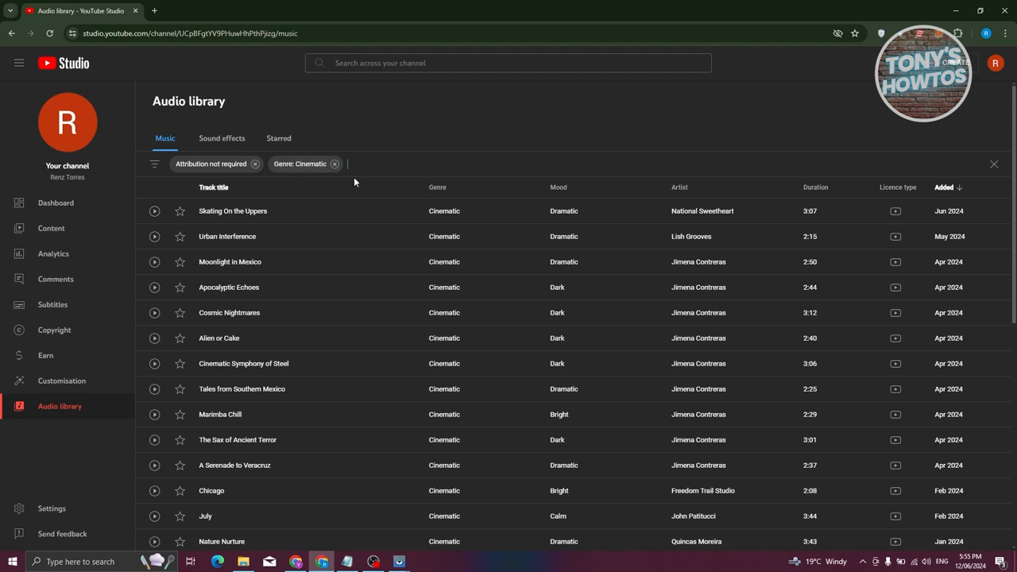
pyautogui.moveTo(453, 181)
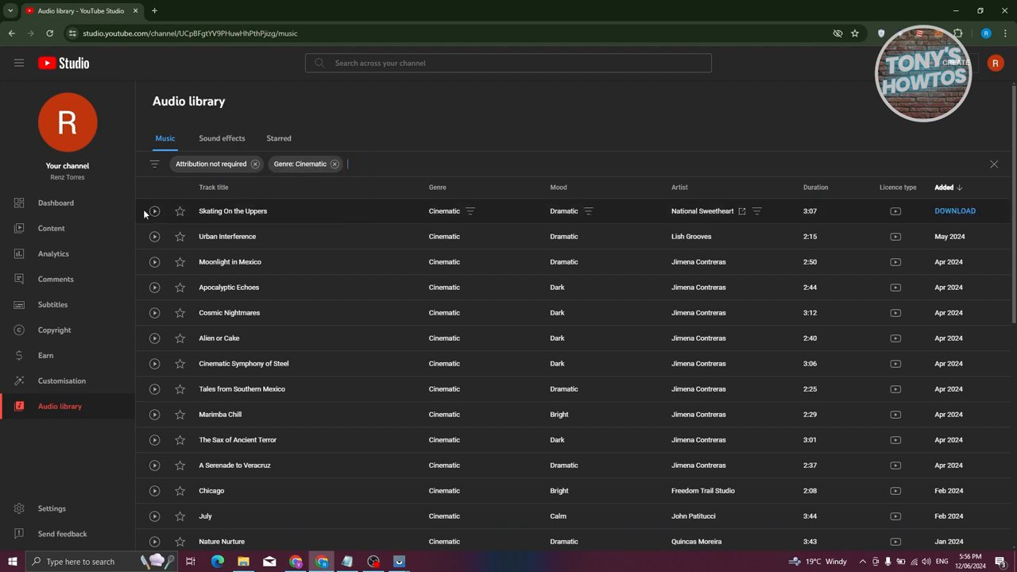
# - Play and pause a preview of Skating On the Uppers, then download it
pyautogui.click(154, 209)
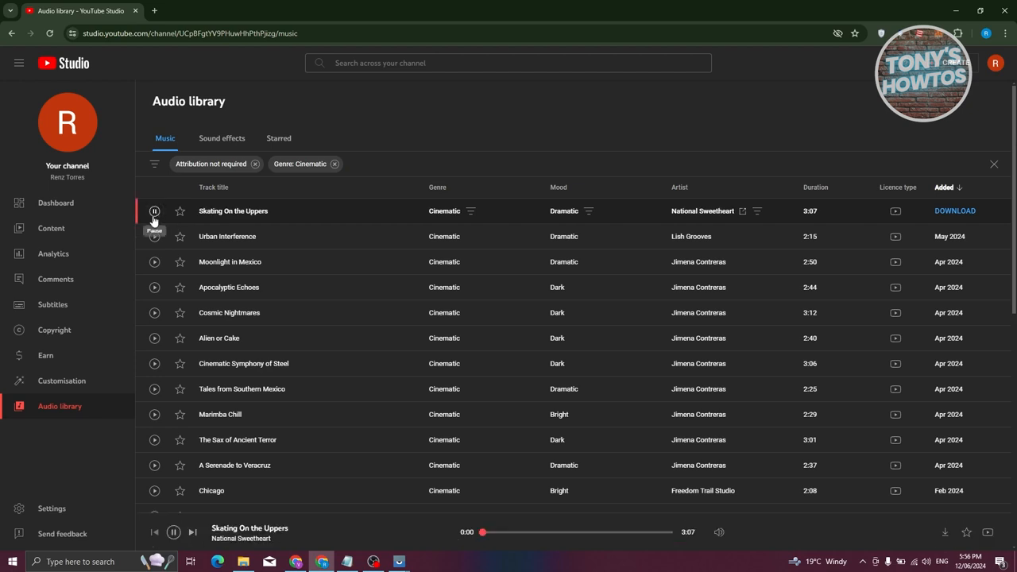
pyautogui.click(154, 209)
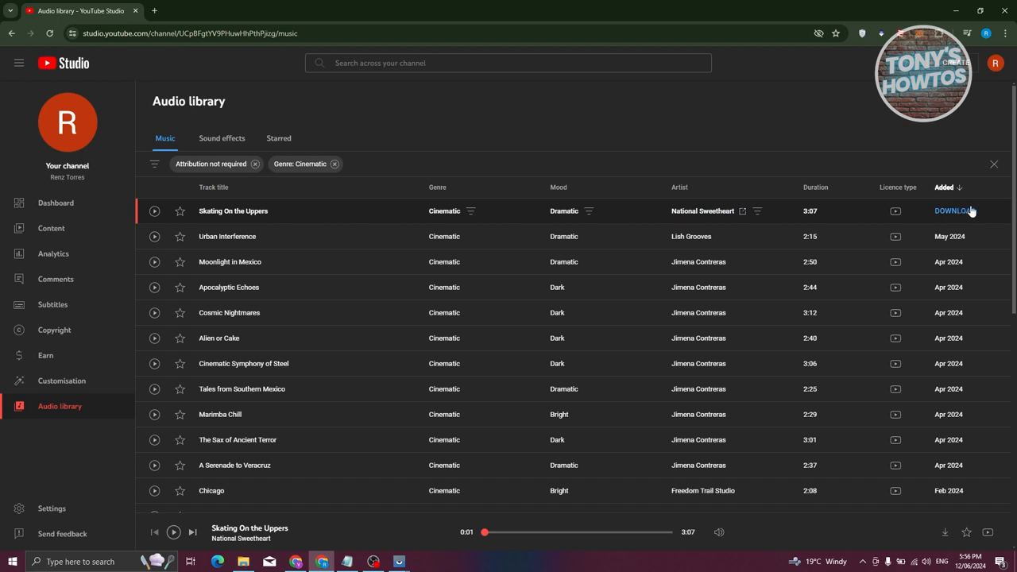
pyautogui.moveTo(988, 212)
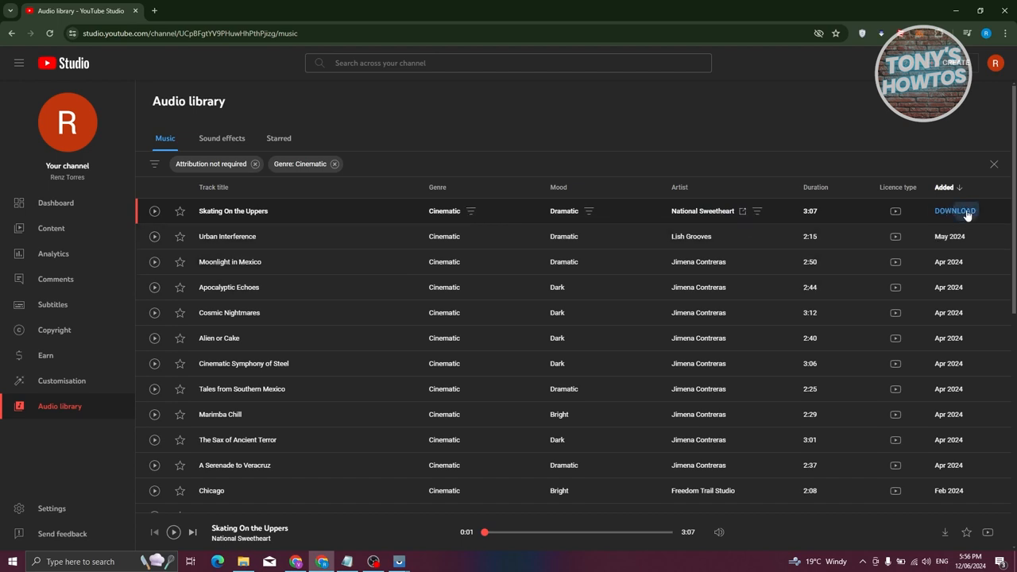
pyautogui.click(953, 210)
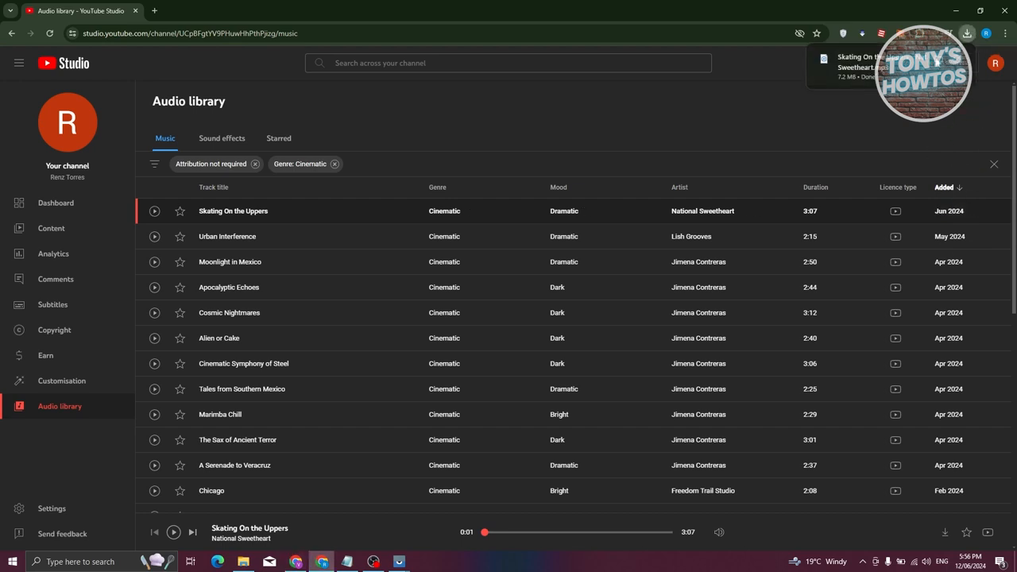
pyautogui.moveTo(829, 104)
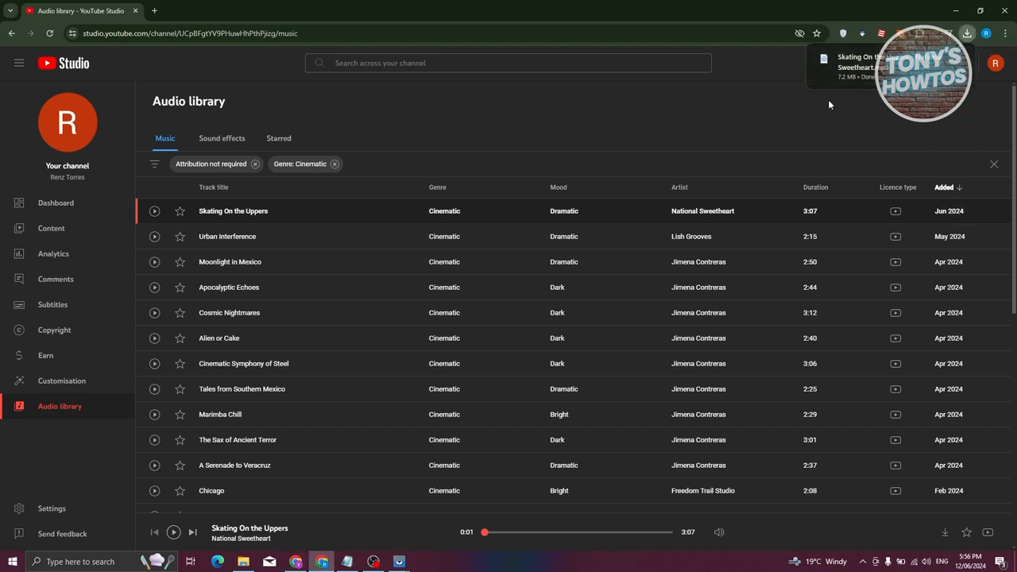
pyautogui.moveTo(818, 134)
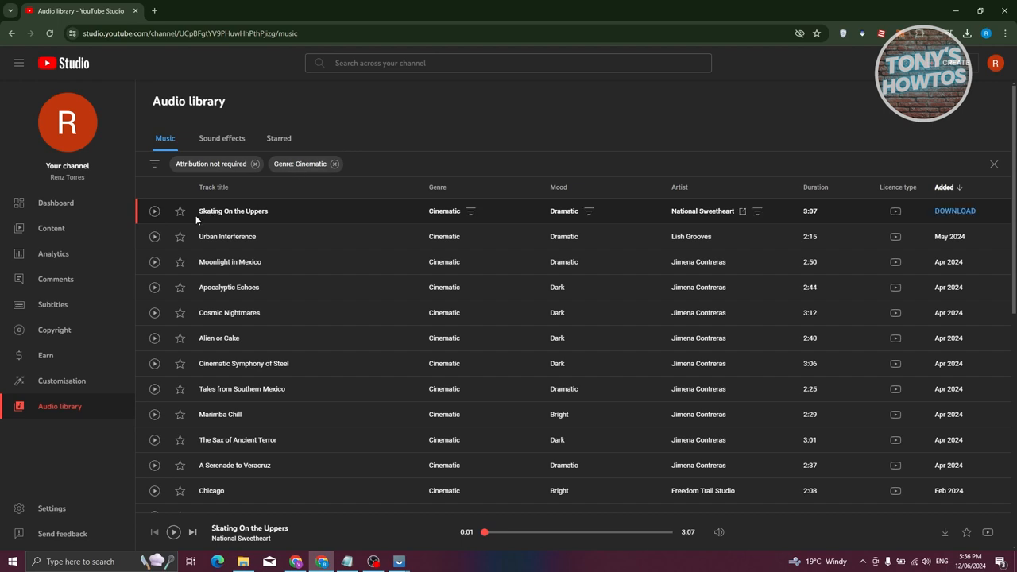
pyautogui.moveTo(180, 210)
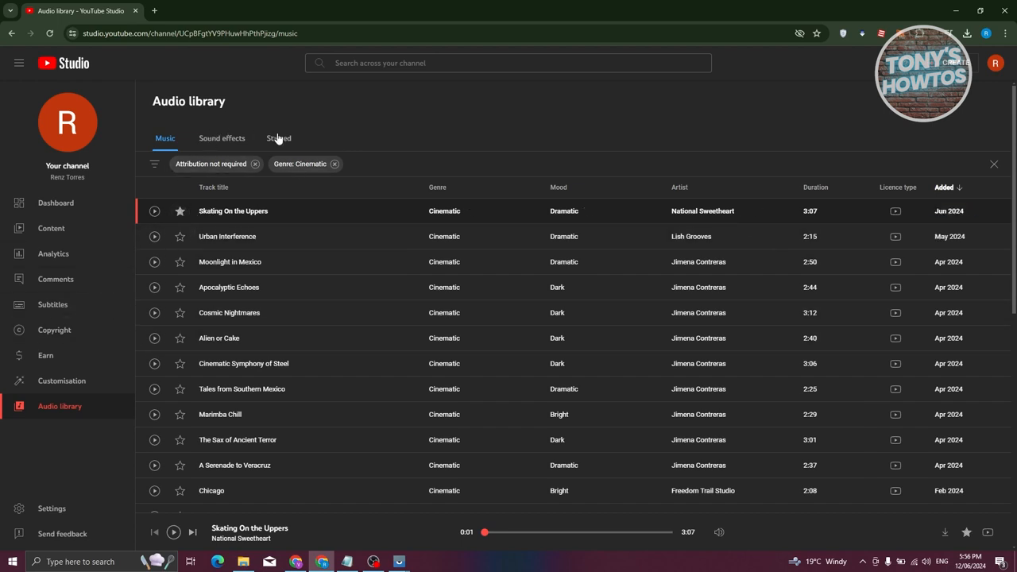
# - Check the Starred and Sound effects lists, then return to the filtered Music list
pyautogui.click(278, 139)
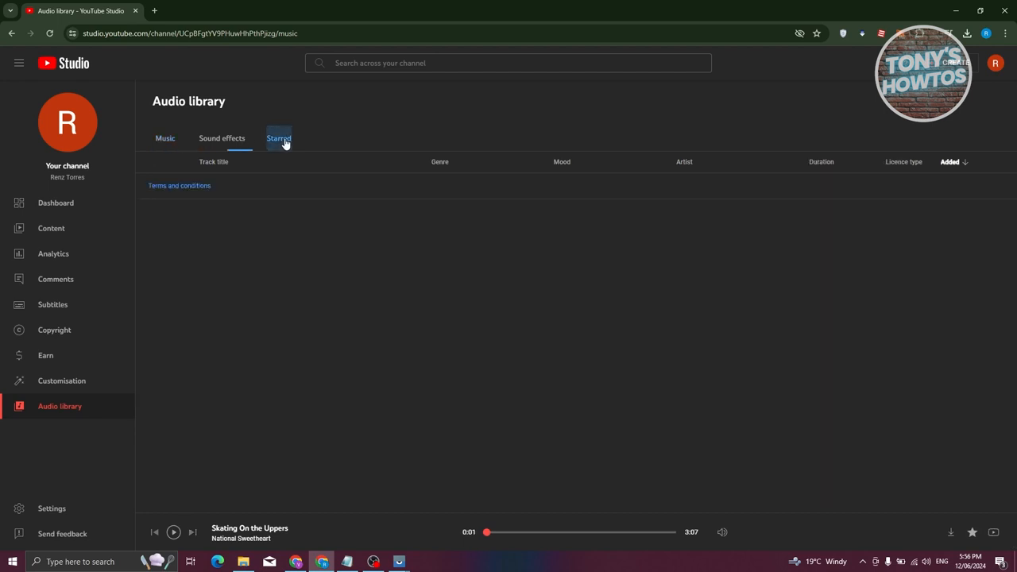
pyautogui.click(278, 136)
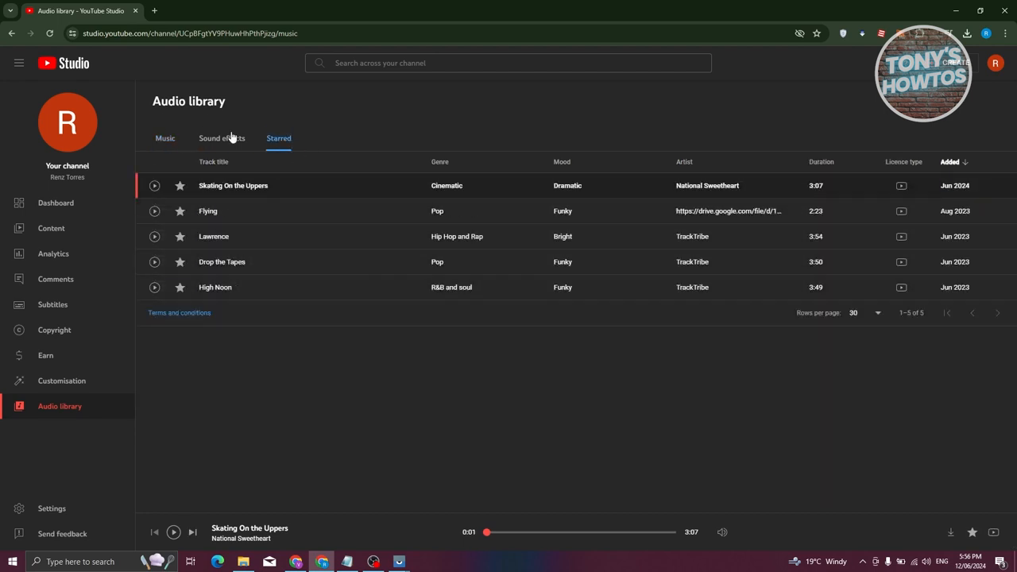
pyautogui.moveTo(223, 138)
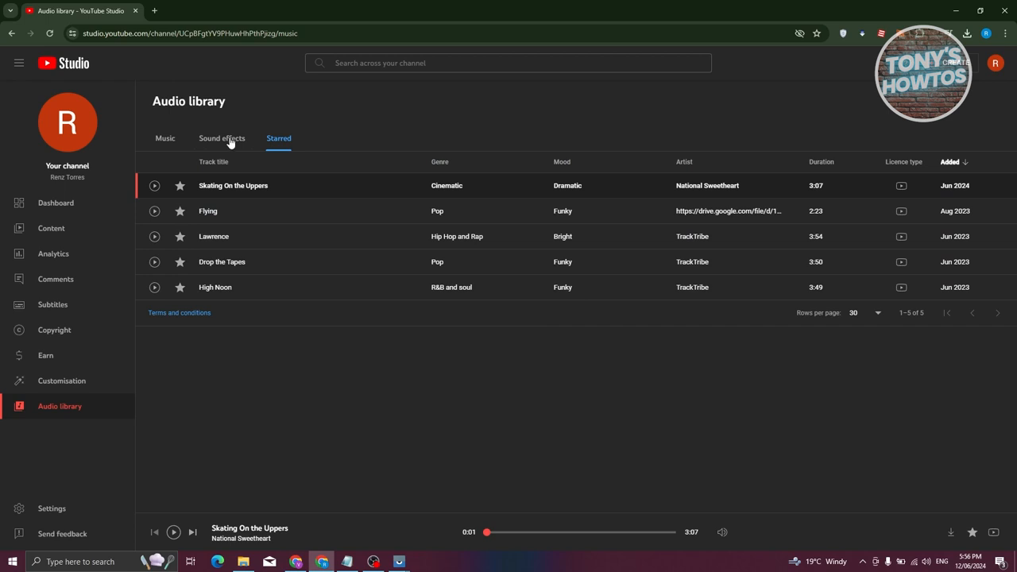
pyautogui.click(223, 137)
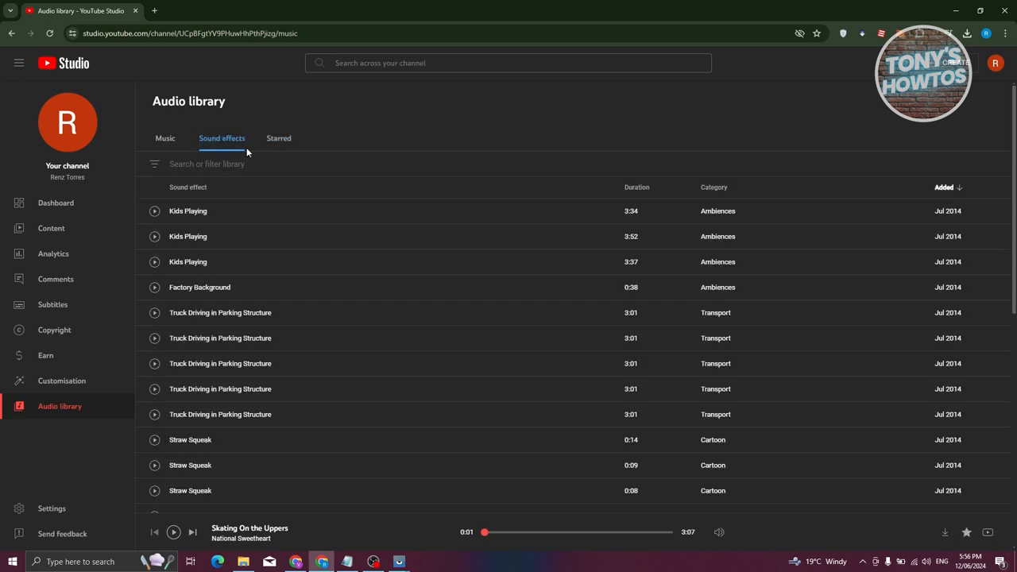
pyautogui.moveTo(165, 138)
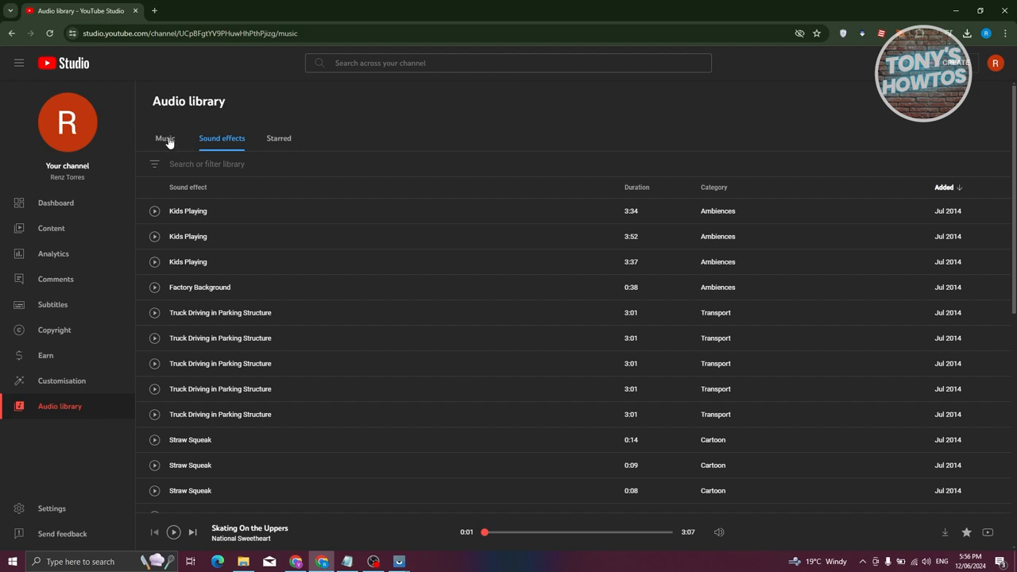
pyautogui.click(165, 137)
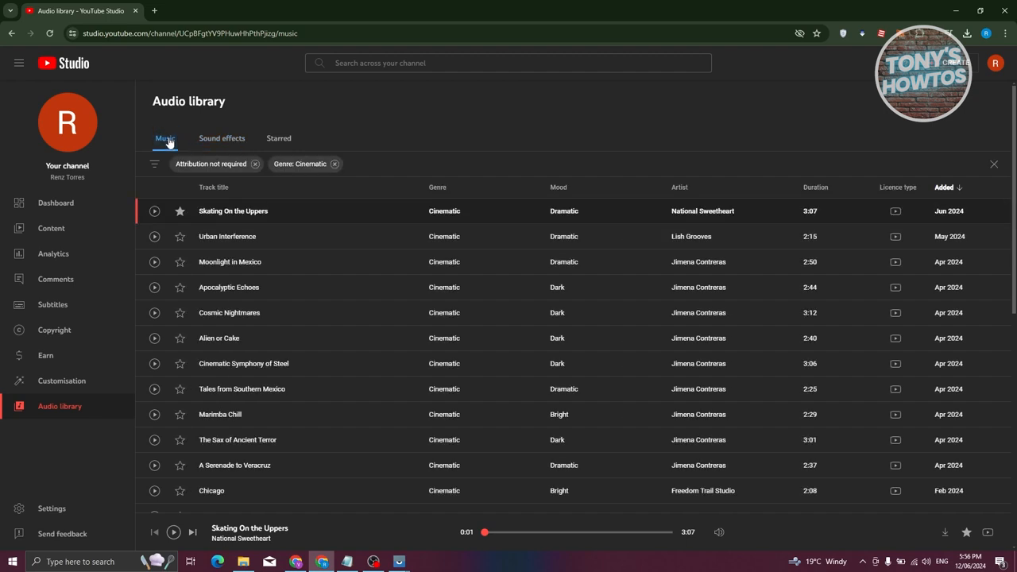